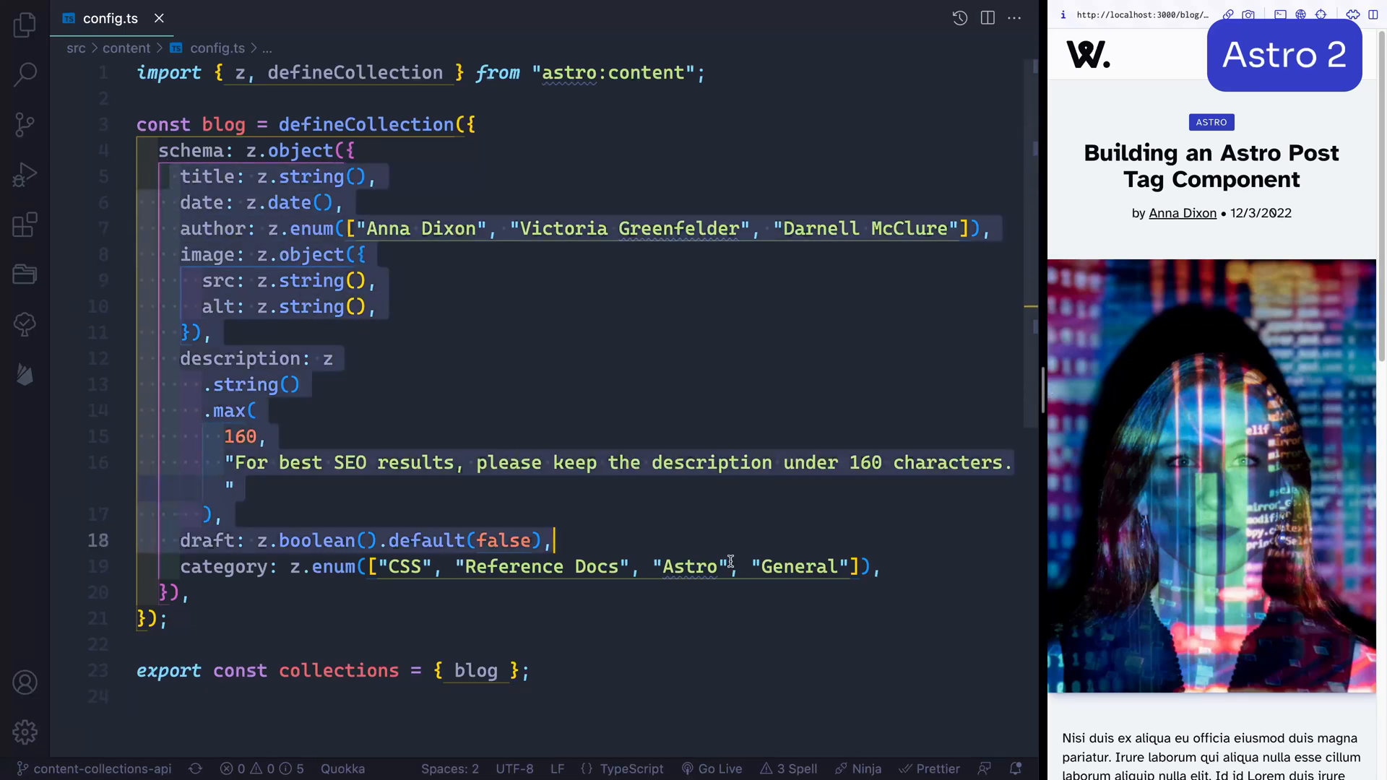
Show post-6.md frontmatter beside config.ts so its keys can be checked against the blog schema
left_click(871, 567)
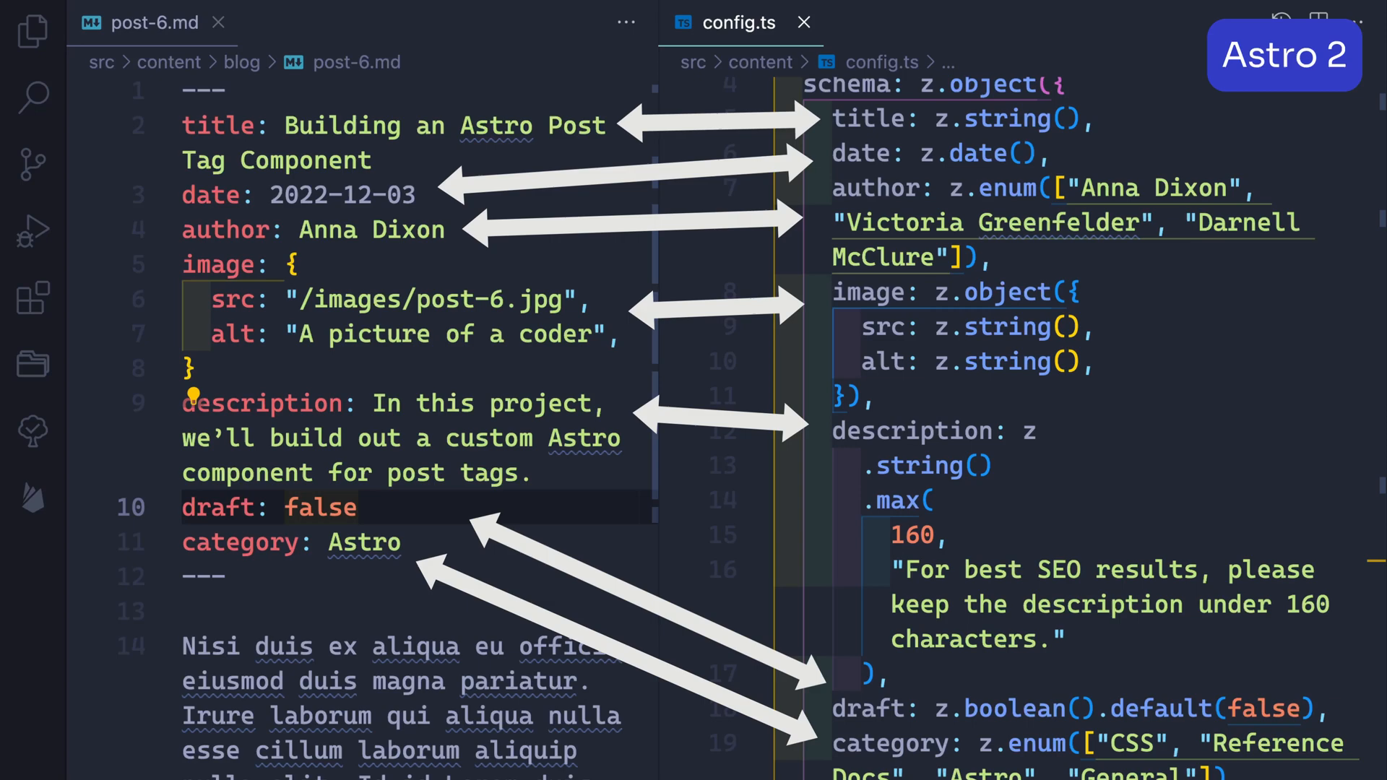
left_click(804, 23)
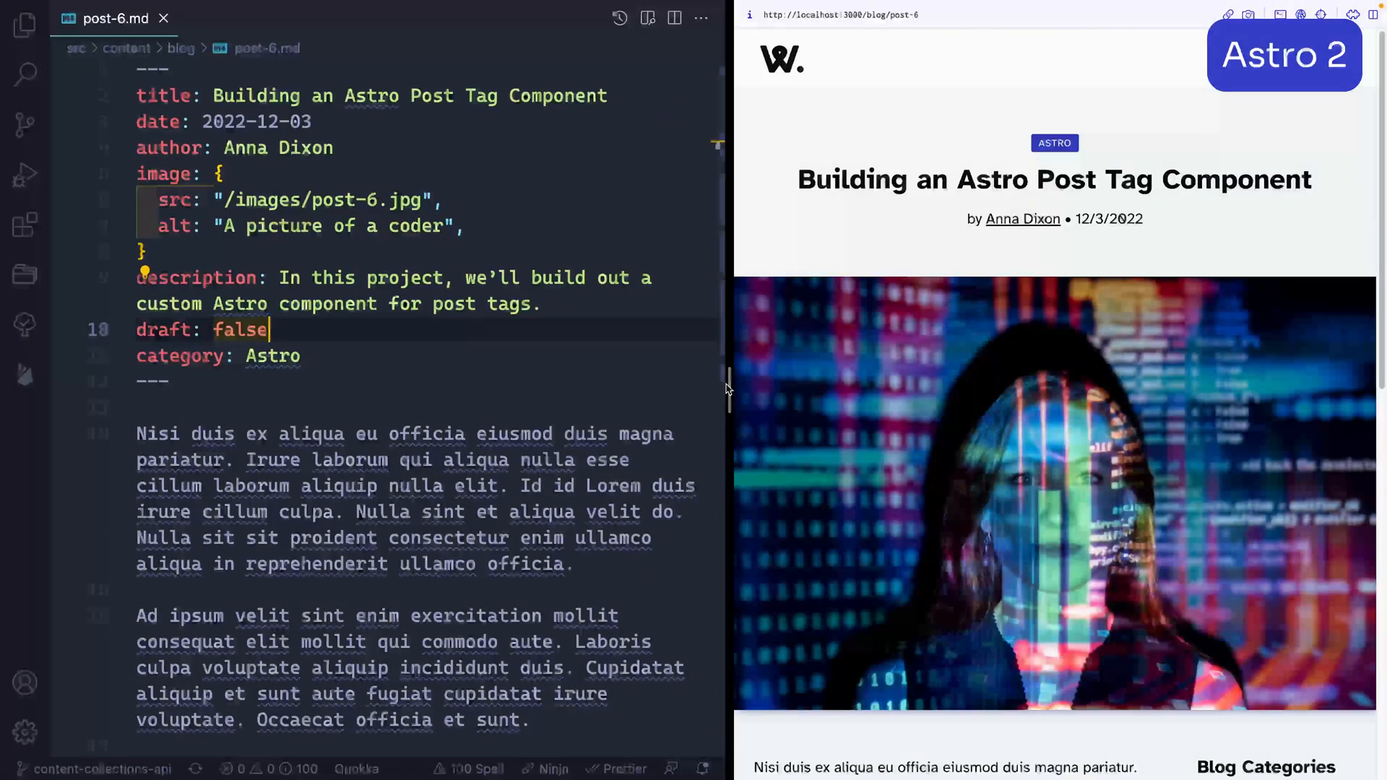
type("e")
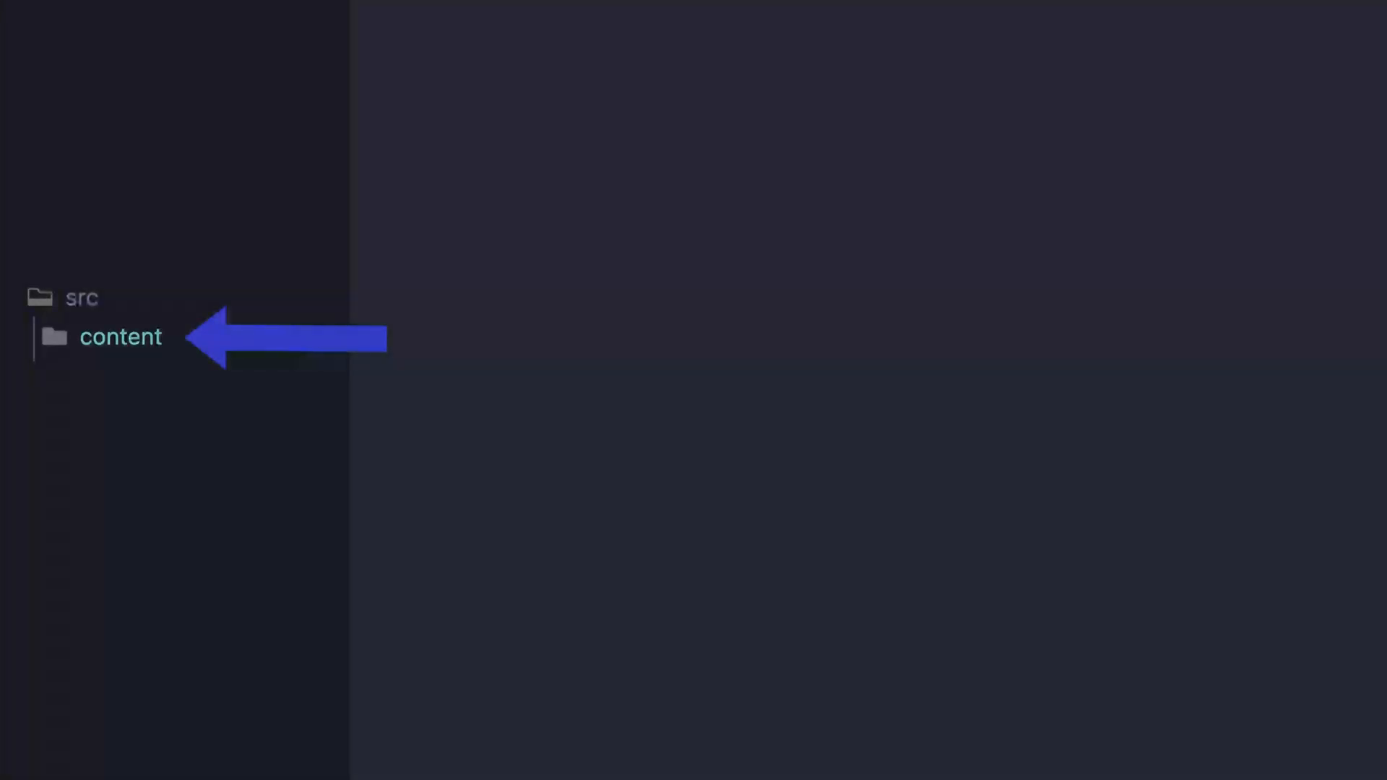
In src/content/config.ts add 'export const collections = { blog };' after the defineCollection block
left_click(121, 337)
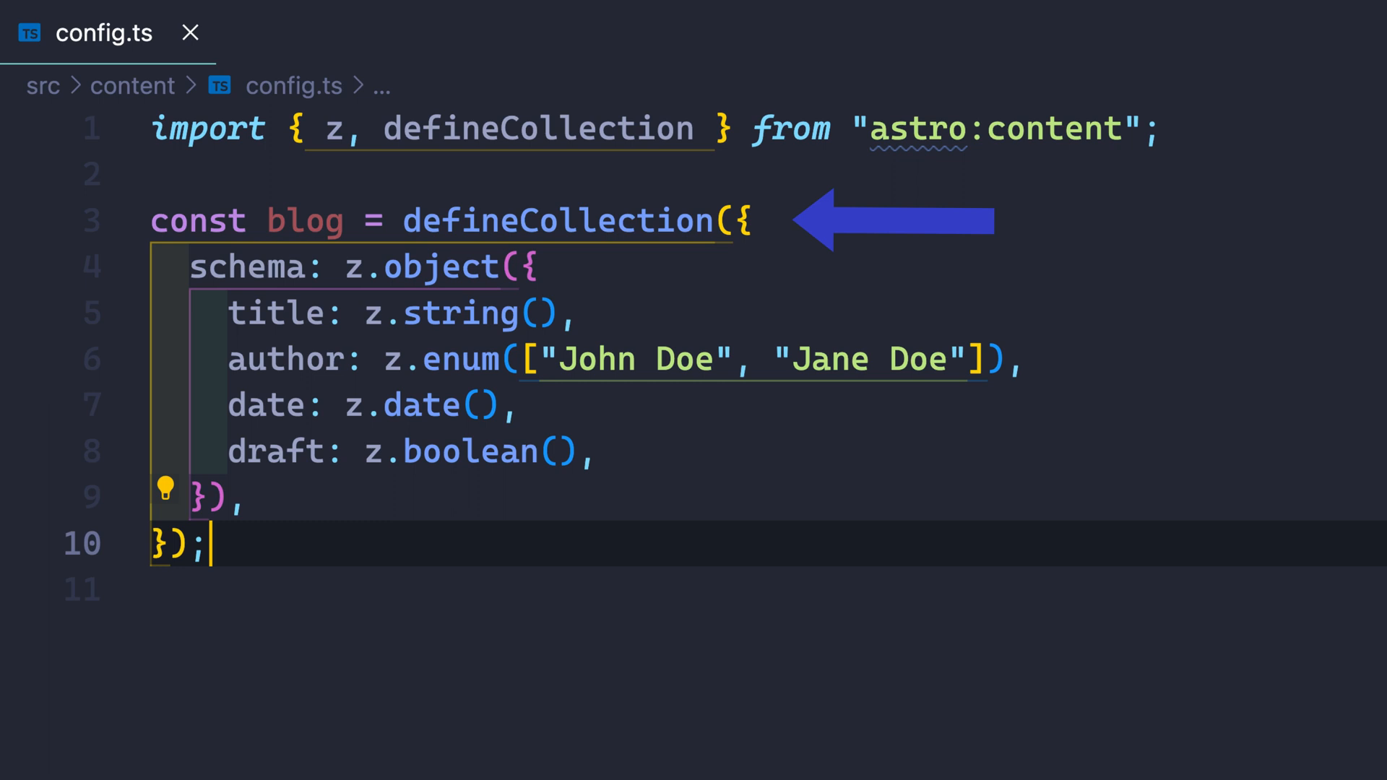
type("export const collections = { blog };")
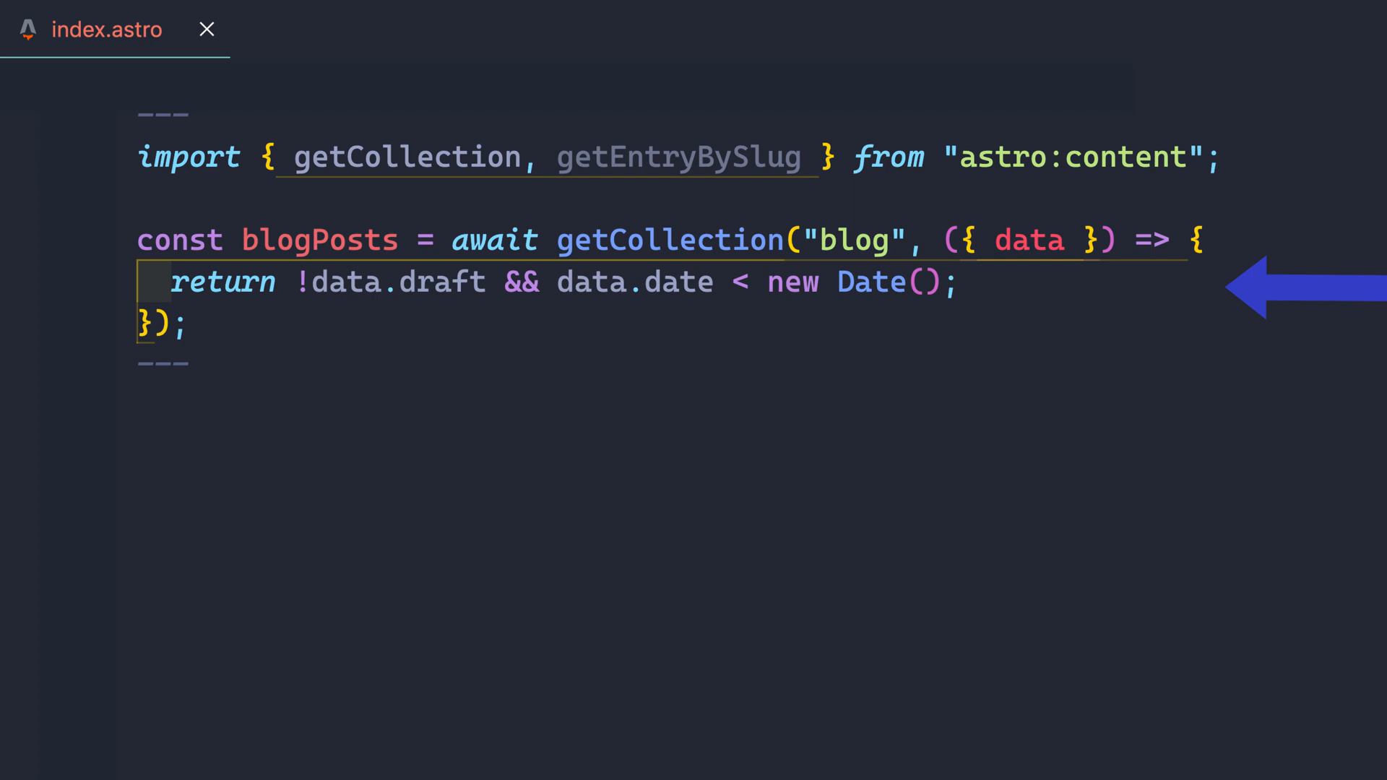
Map blogPosts to <p>{post.data.title}</p> in index.astro, taking title from IntelliSense
type("blogPosts.map()")
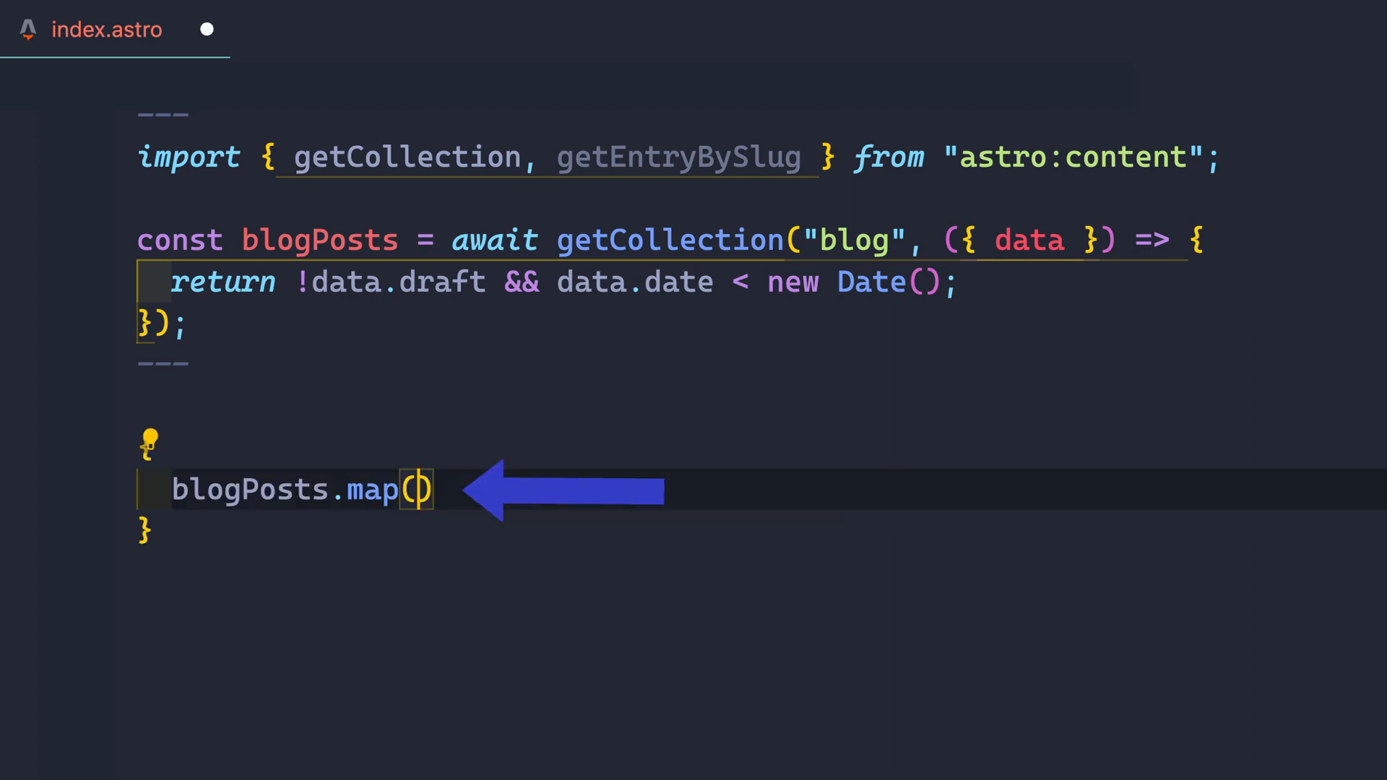
type("(post) => <p>{post.data.}</p>)")
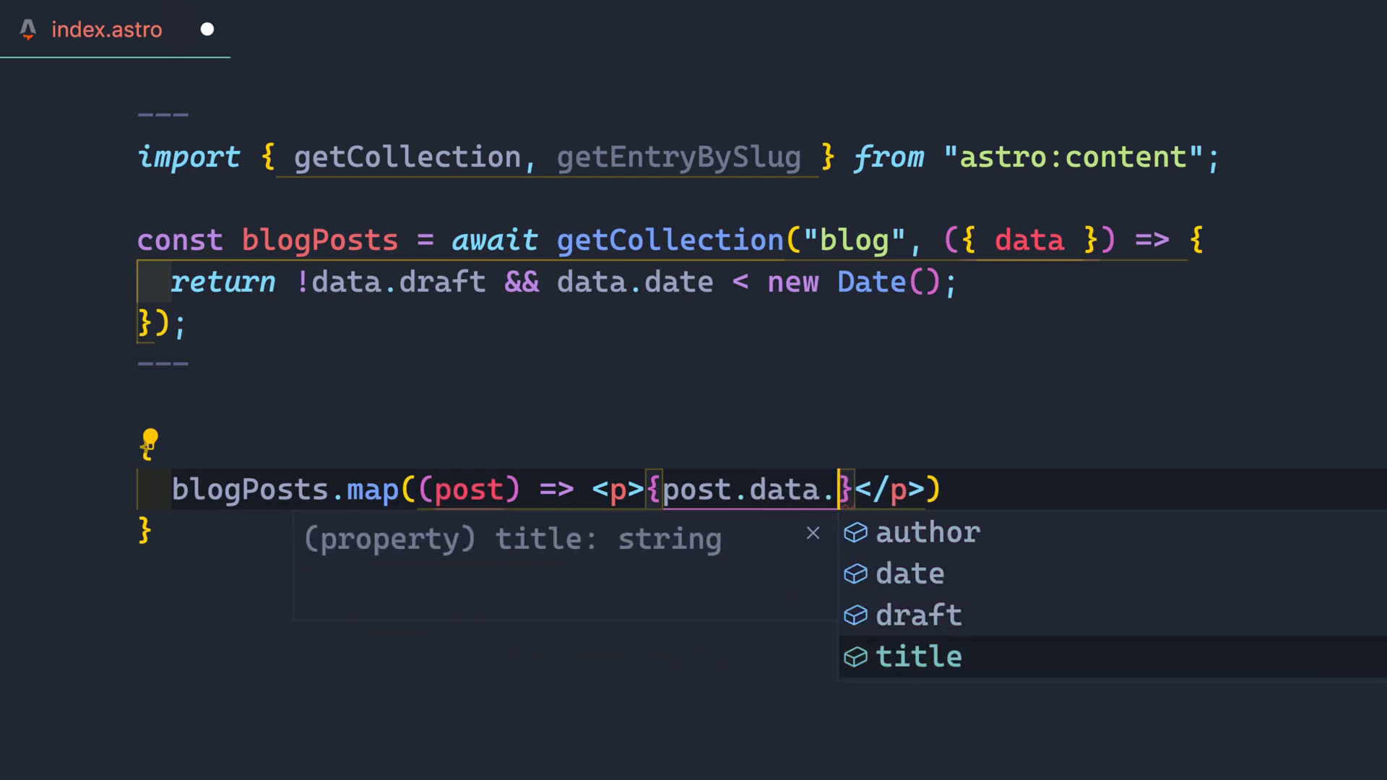
left_click(106, 29)
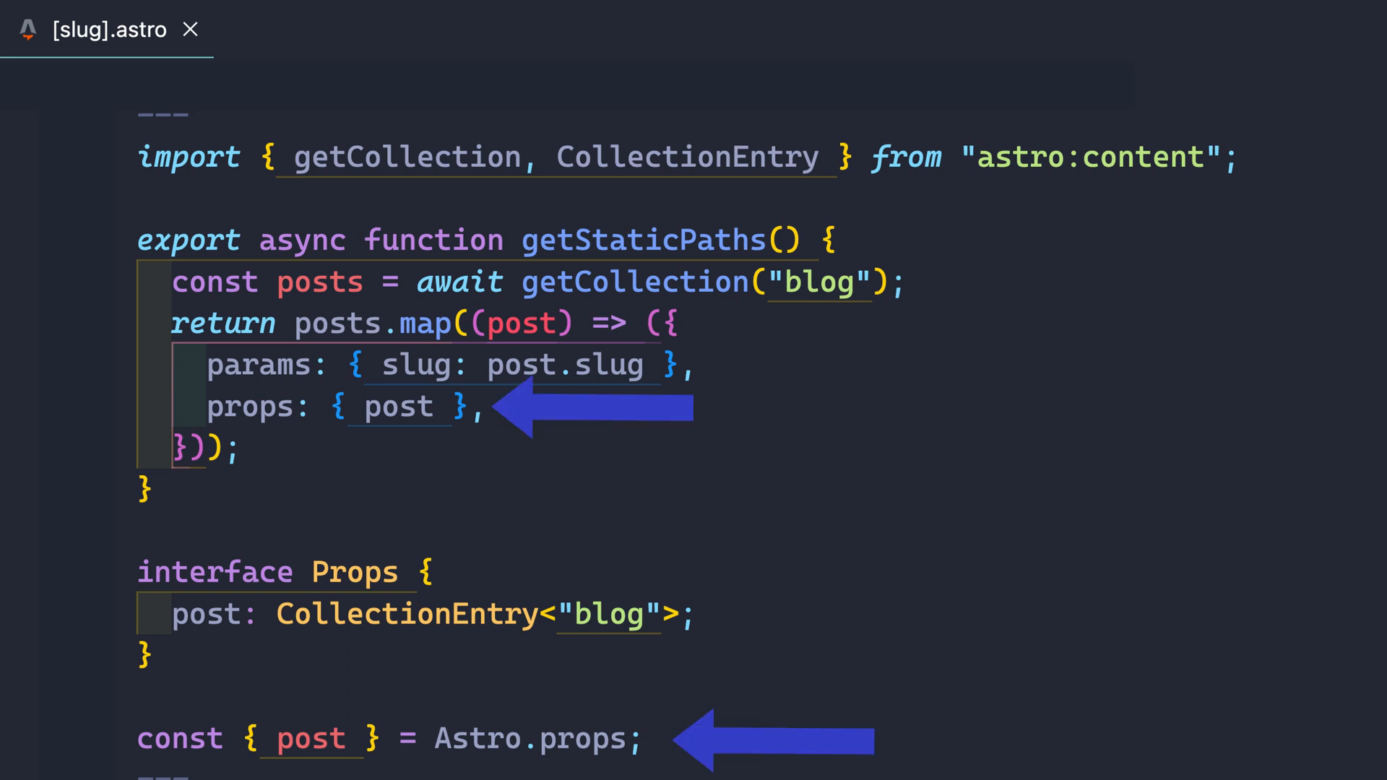
Review getStaticPaths, the CollectionEntry<"blog"> Props interface and Astro.props in [slug].astro
scroll("down", 3)
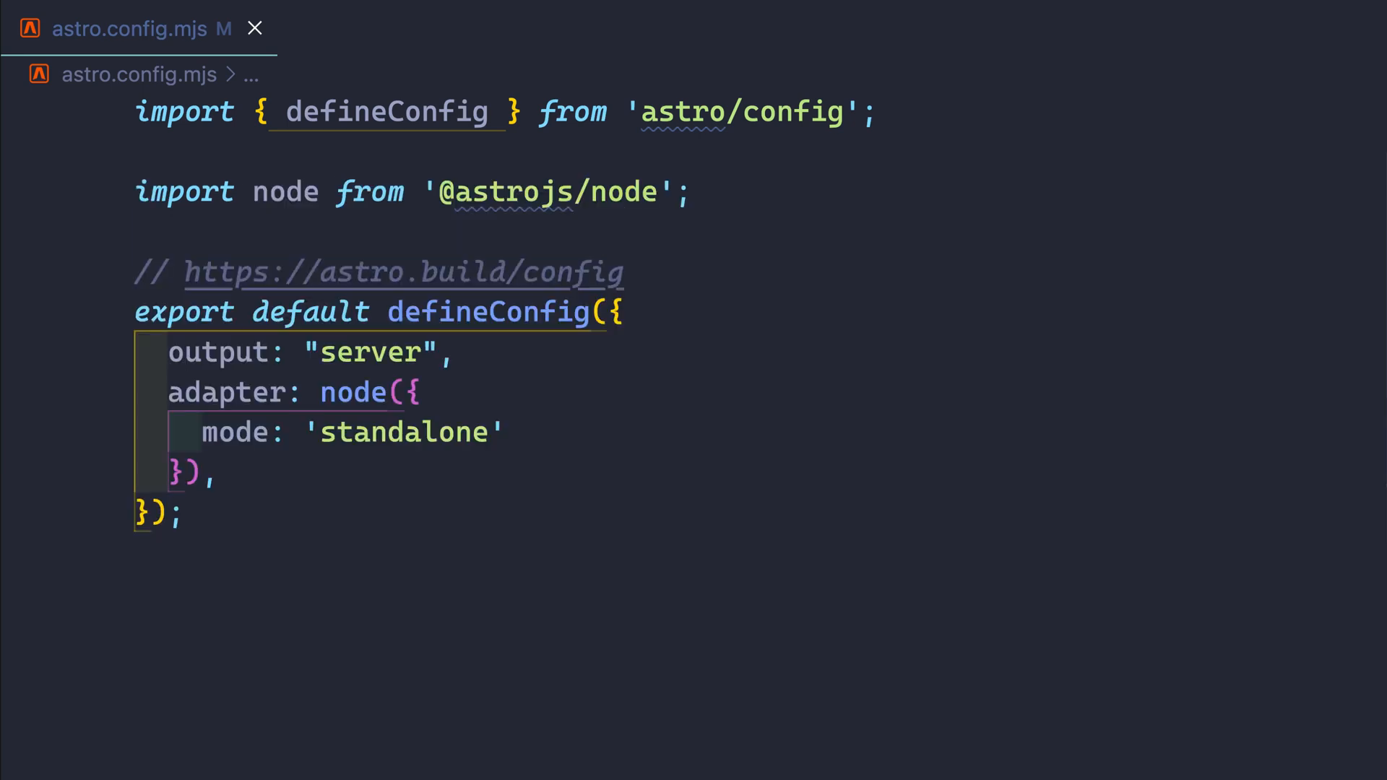
left_click(105, 29)
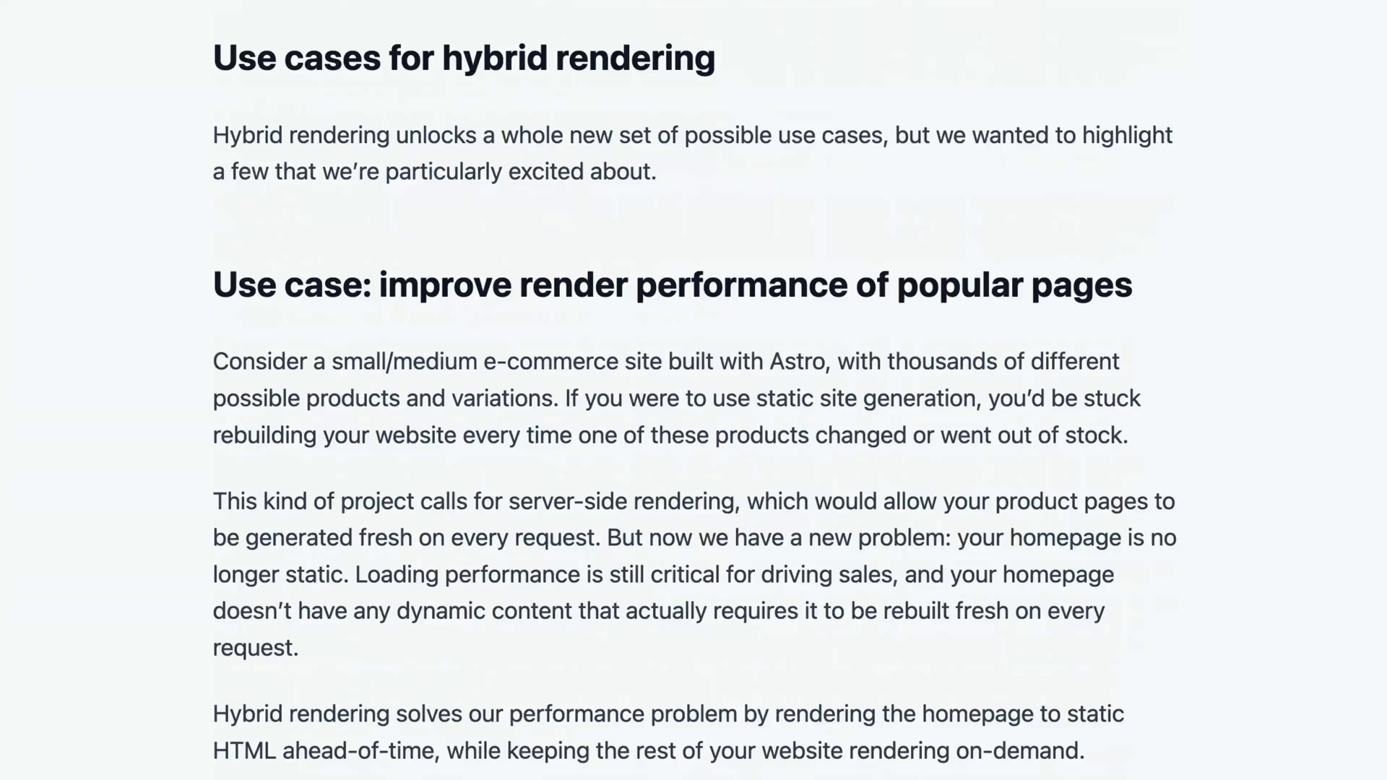
Follow the 'See Docs Reference' link on the 'Content collection frontmatter invalid' error overlay
scroll("down", 3)
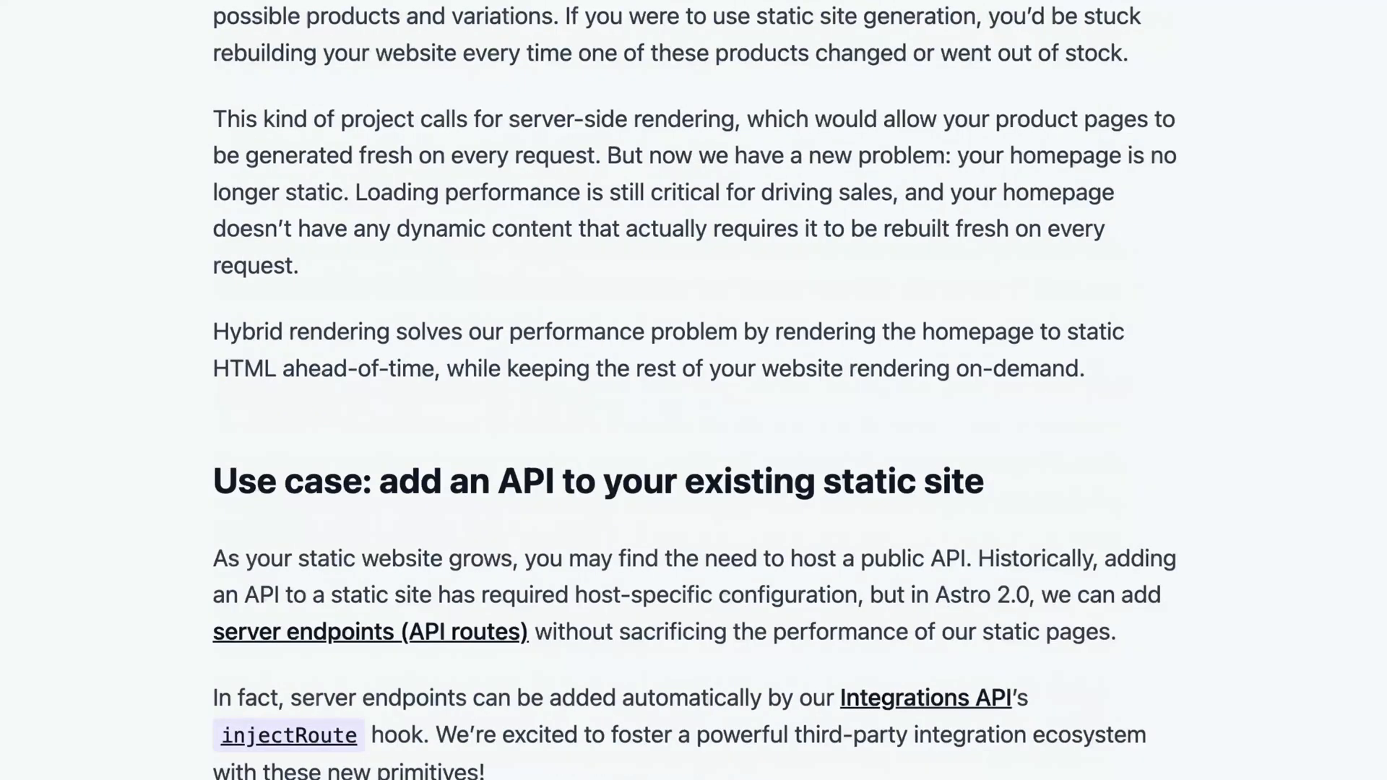
scroll("down", 3)
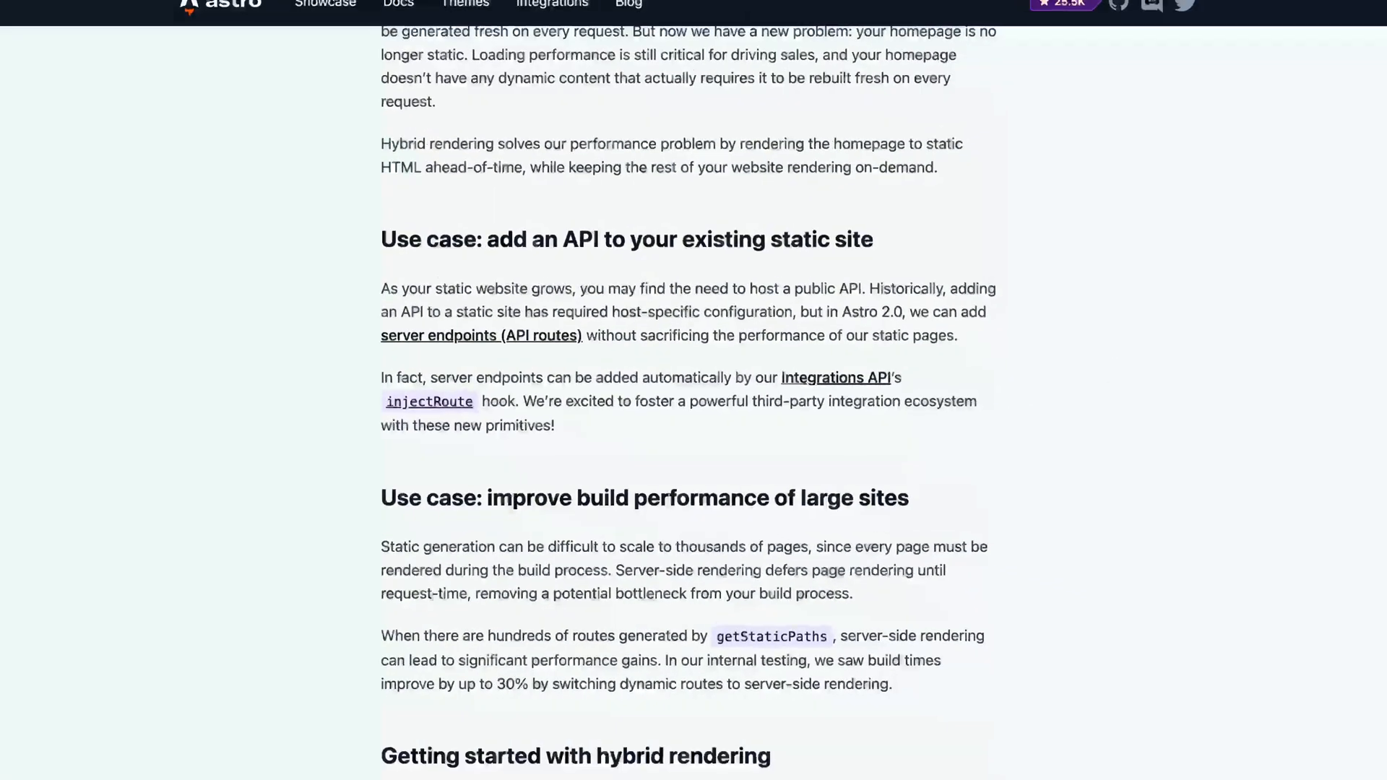
scroll("down", 3)
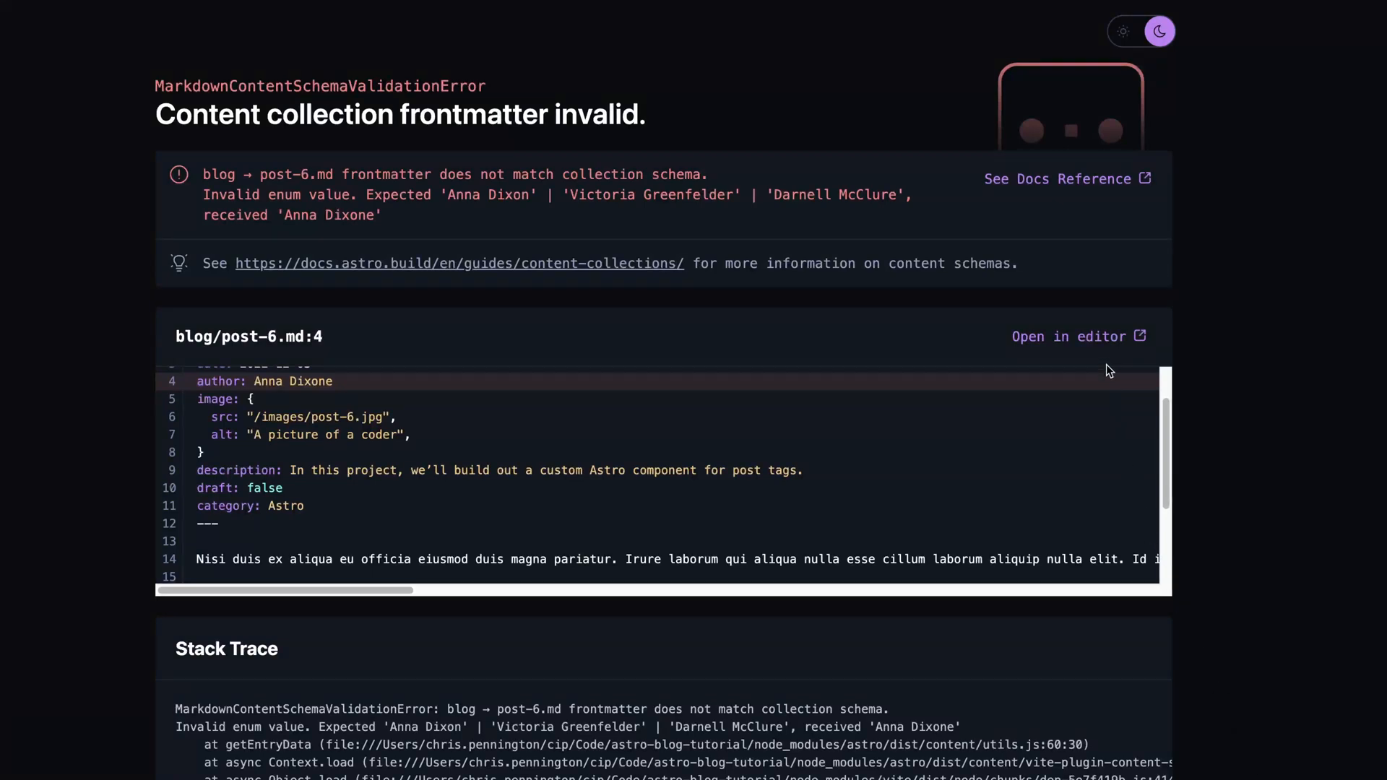
mouse_move(1068, 336)
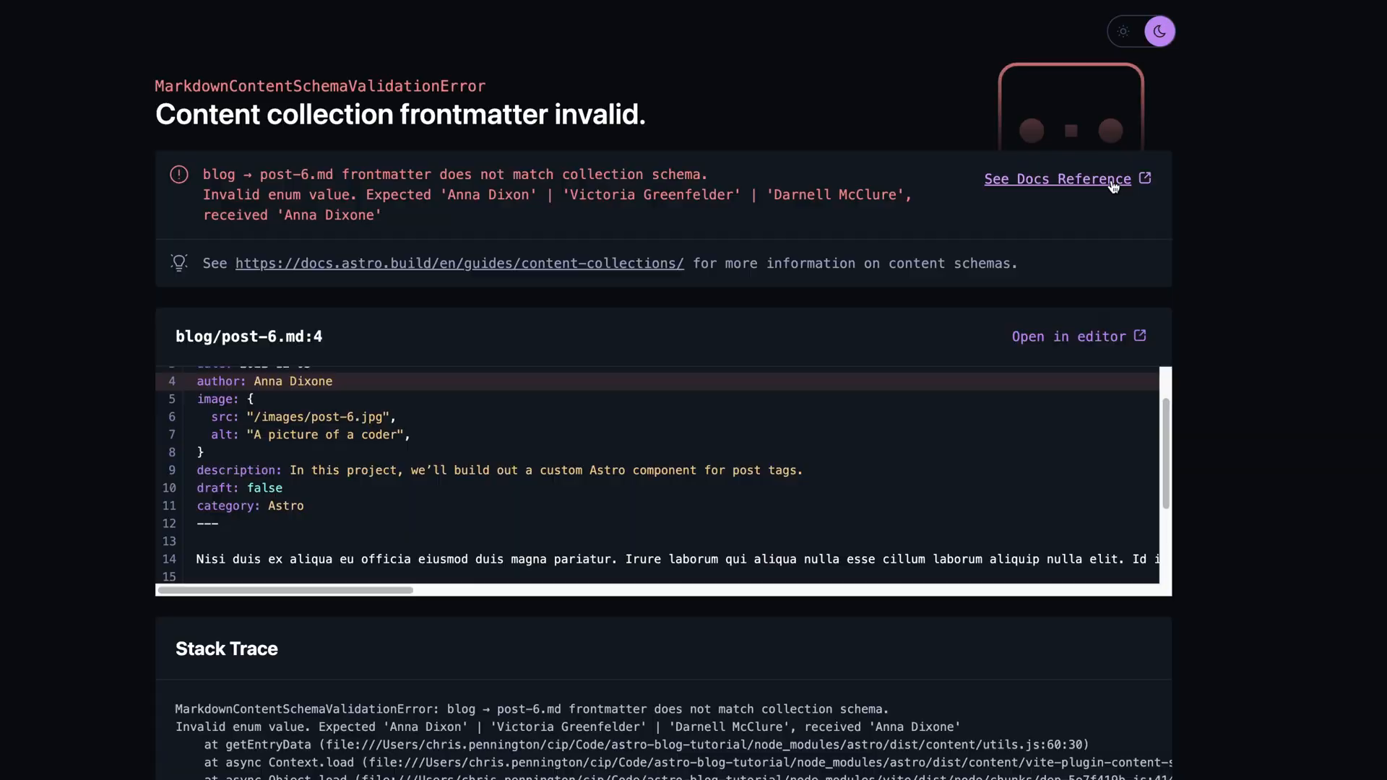
left_click(1057, 179)
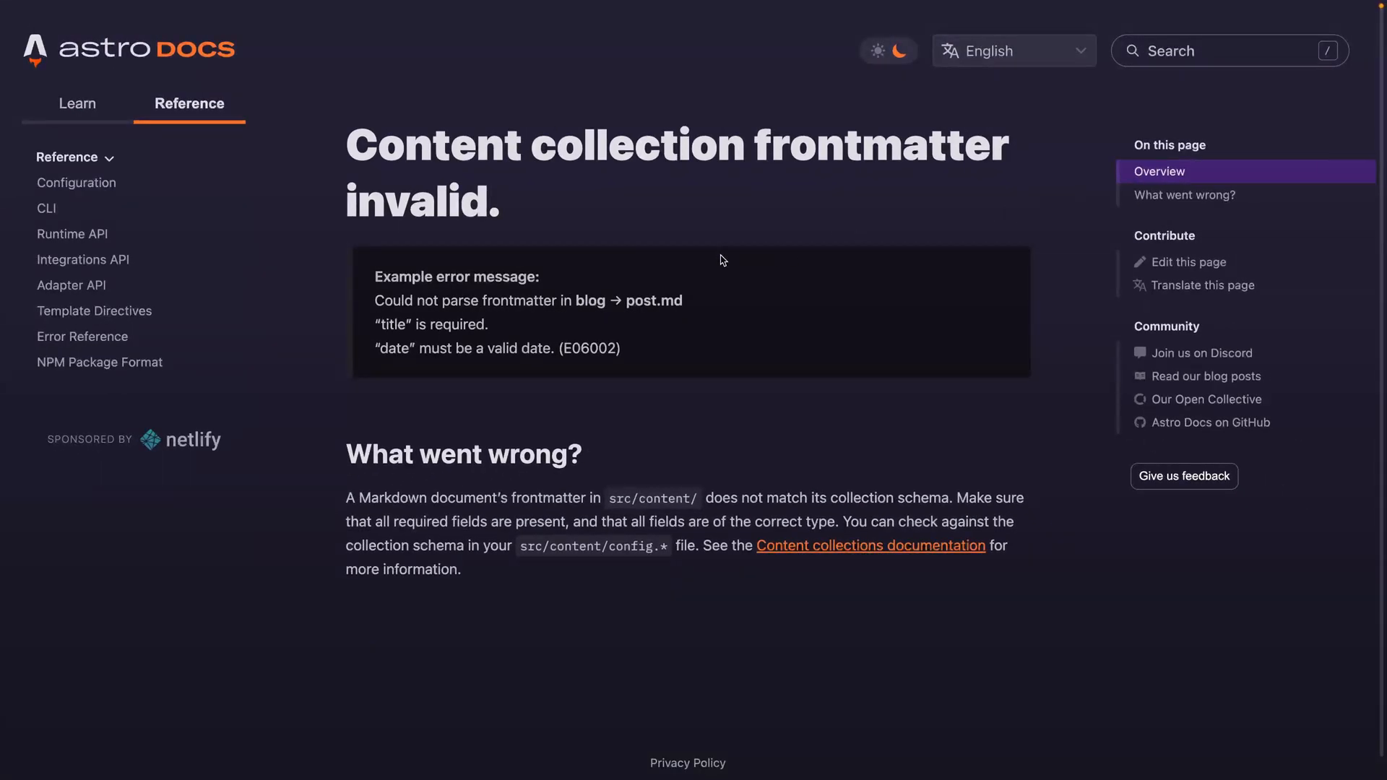
Browse the full Astro Errors reference list, then go to the Astro v2.0 breaking changes guide
left_click(82, 337)
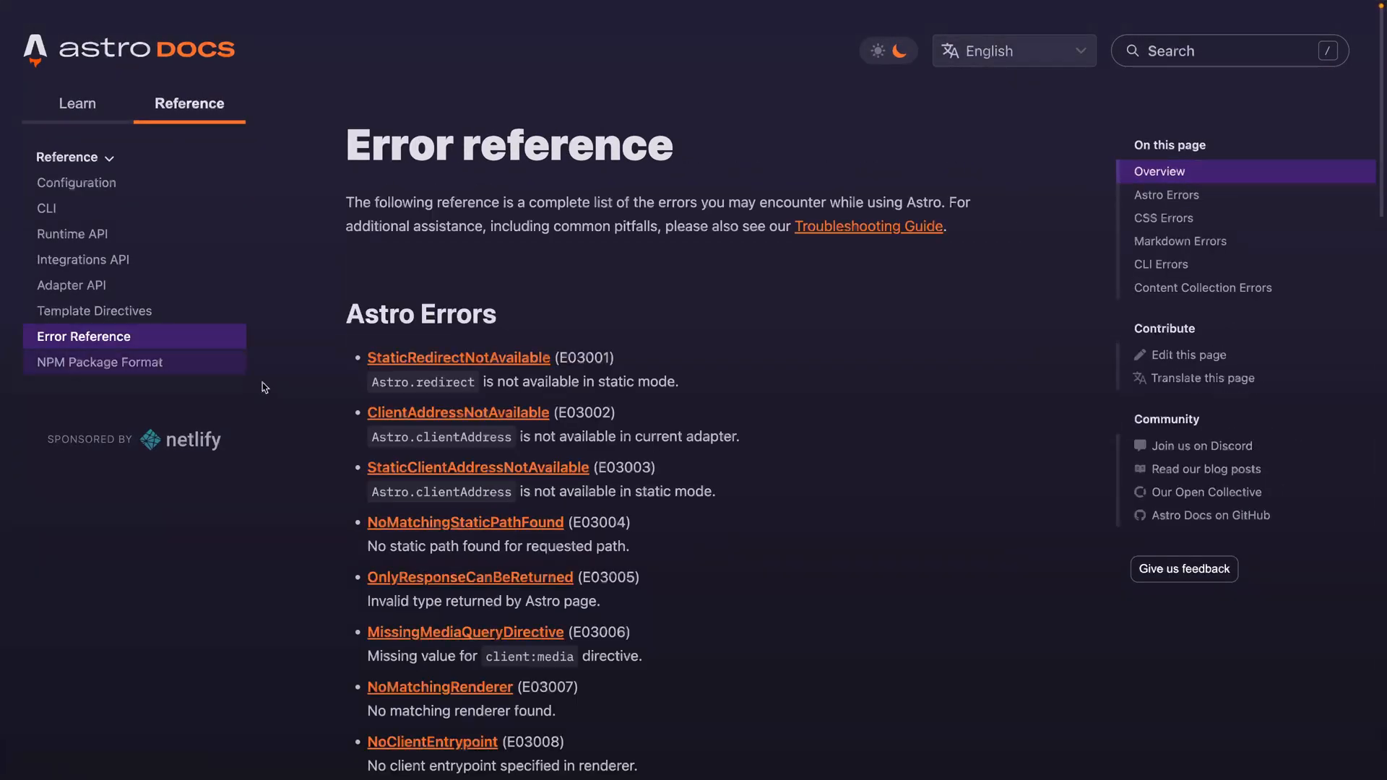
scroll("down", 3)
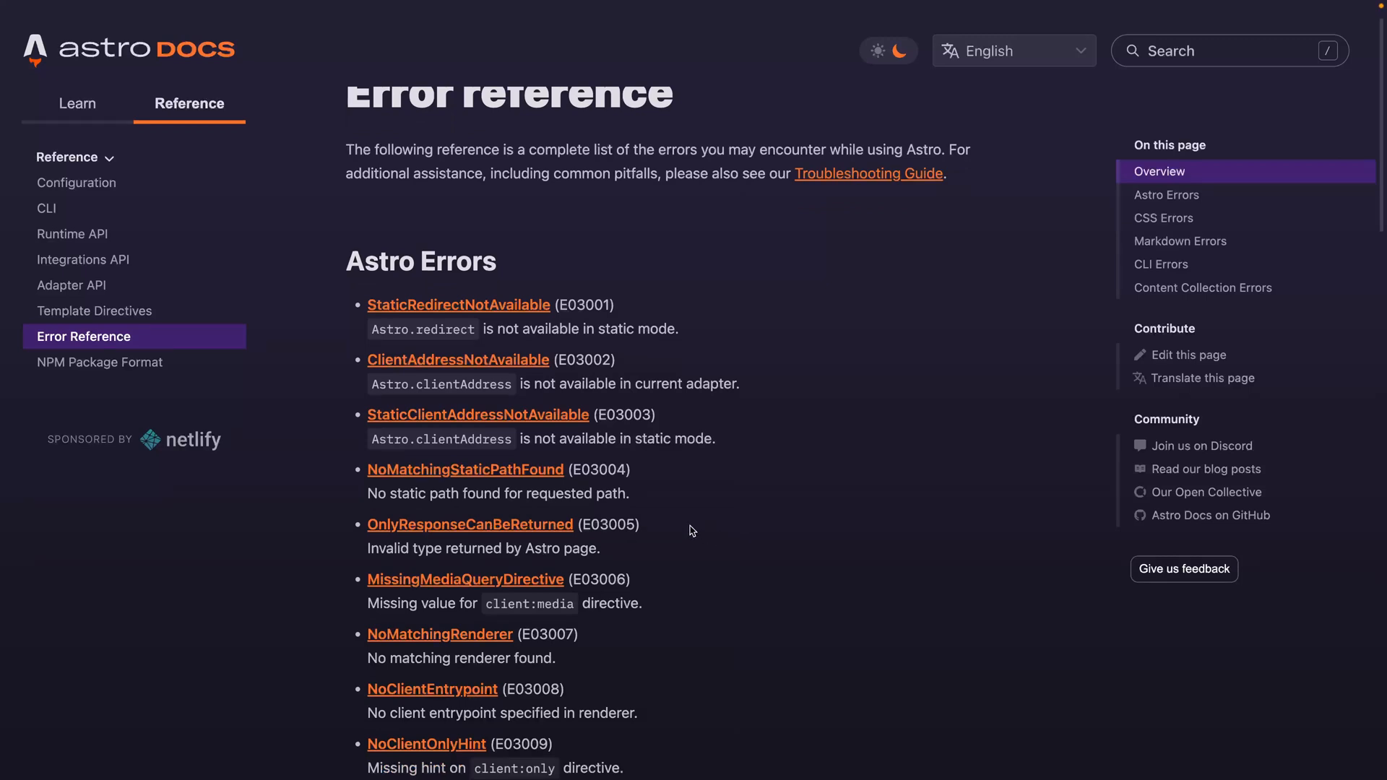
left_click(463, 469)
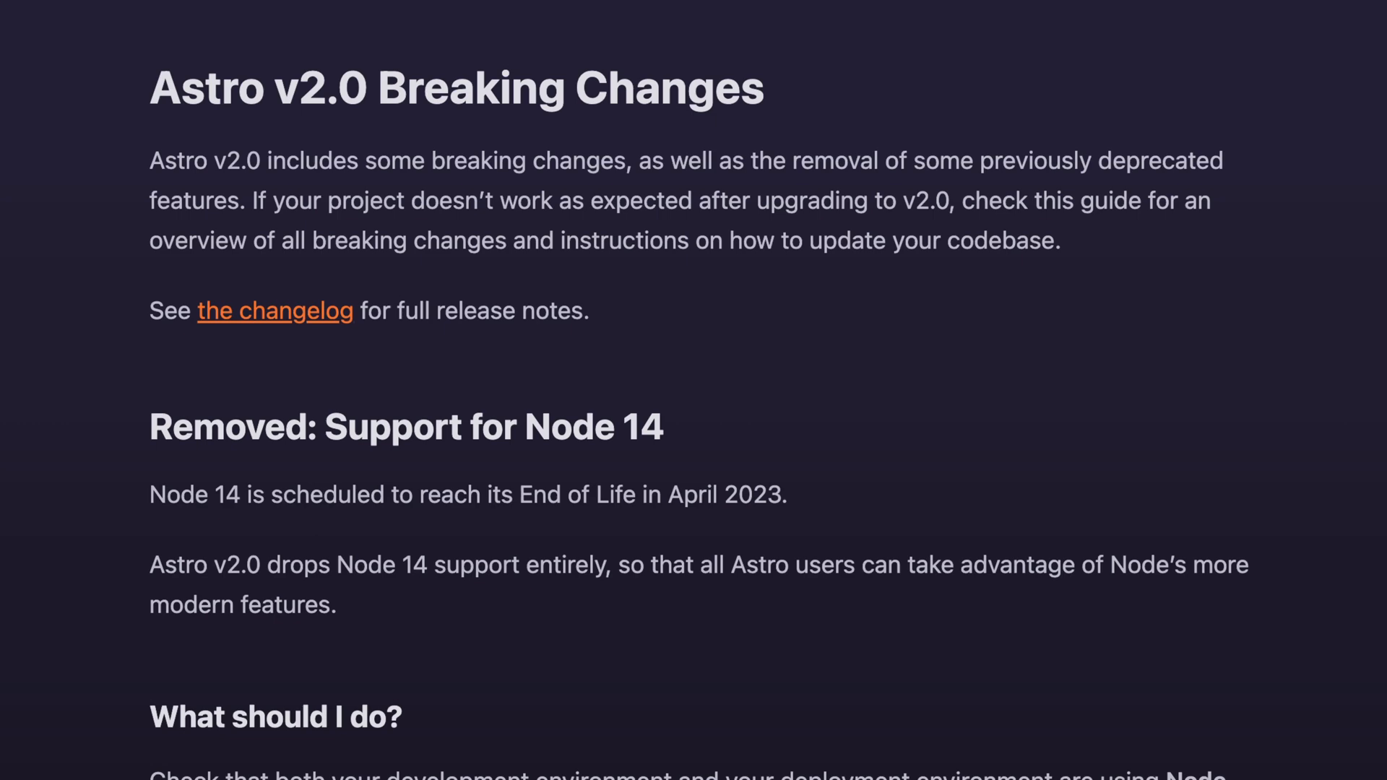
Scroll through the Removed sections: Node 14, legacy Markdown flag, Astro.fetchContent(), Astro.canonicalURL
scroll("down", 3)
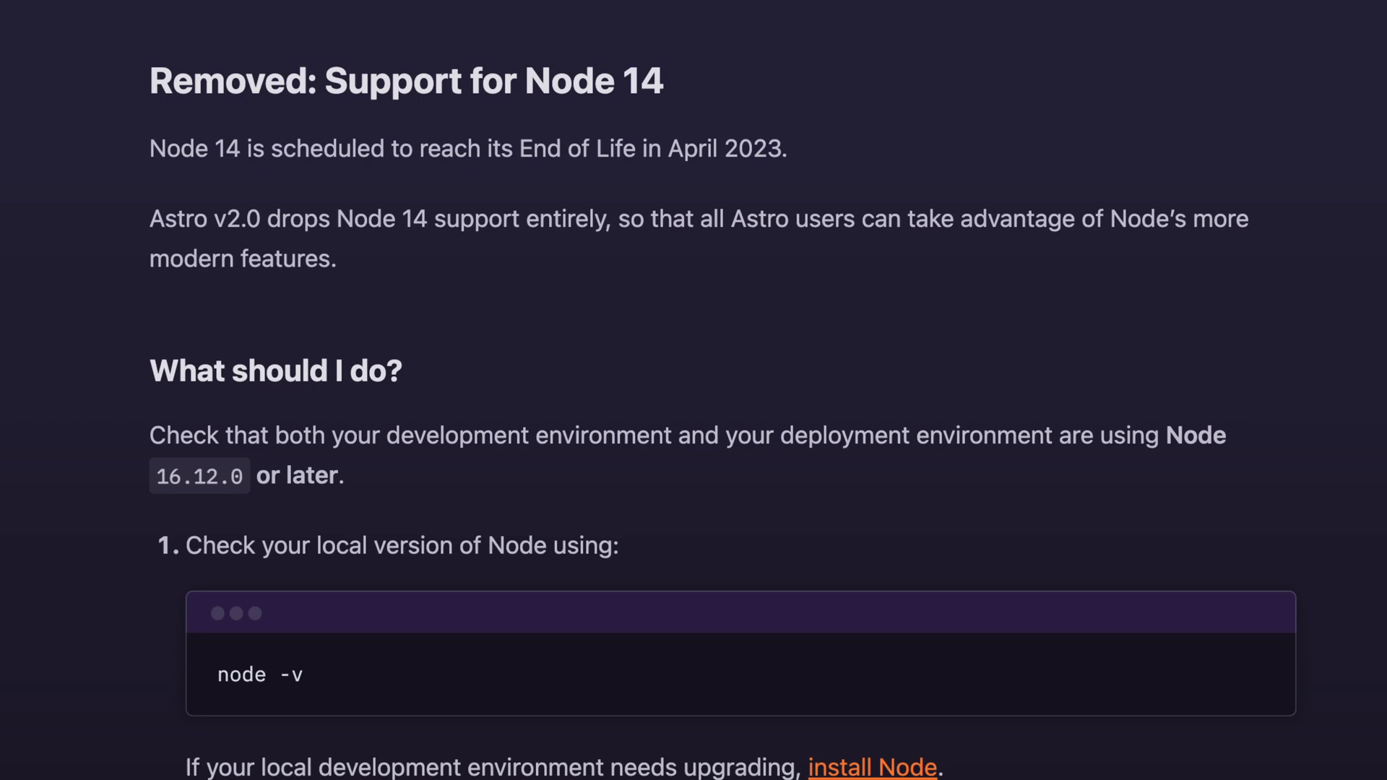
scroll("down", 3)
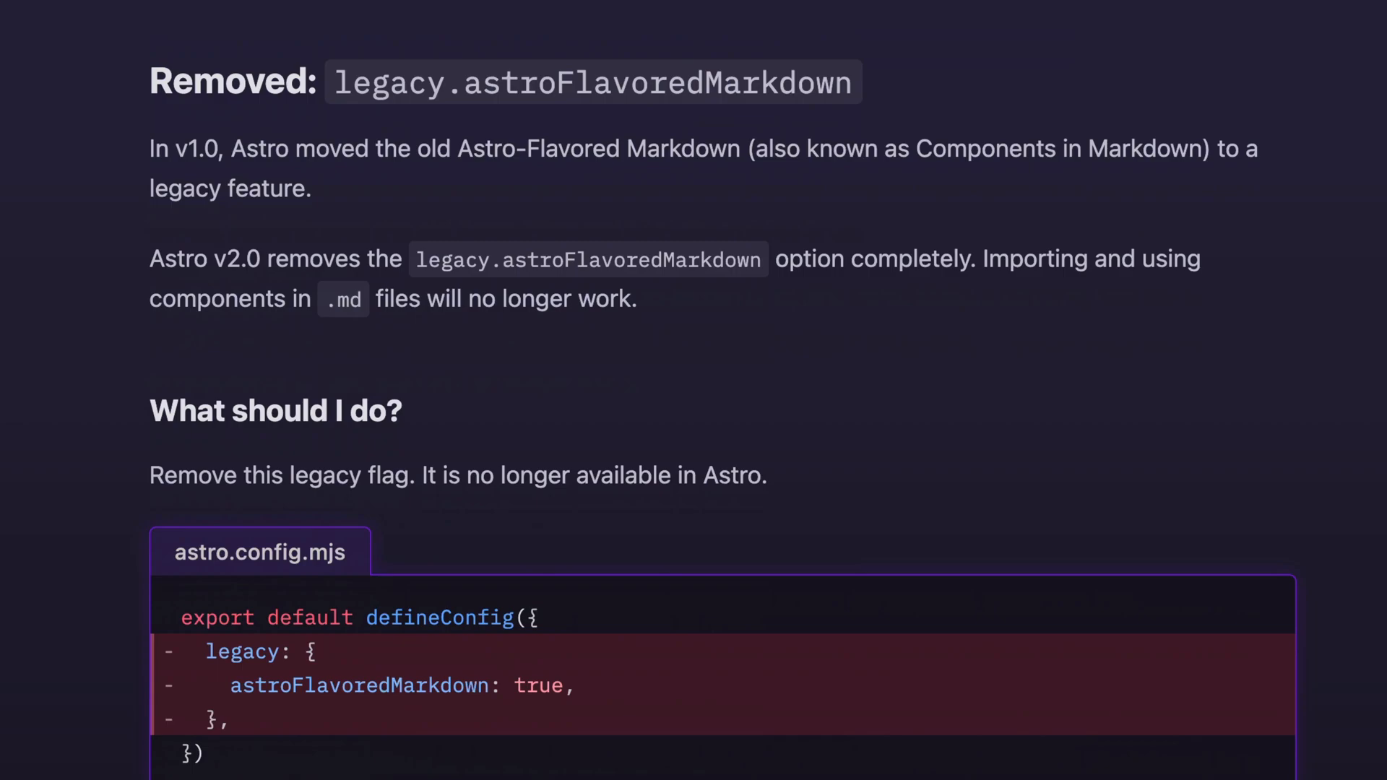
scroll("down", 3)
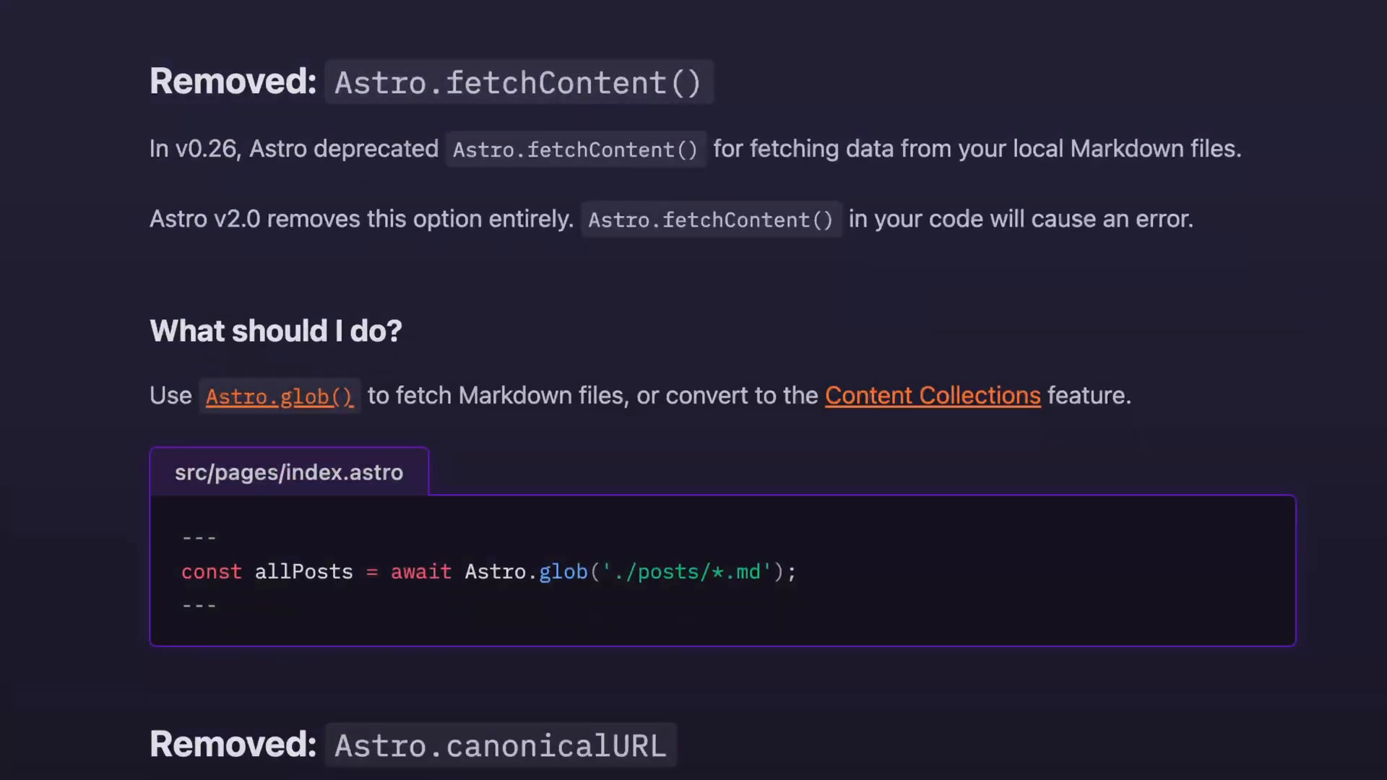
scroll("down", 3)
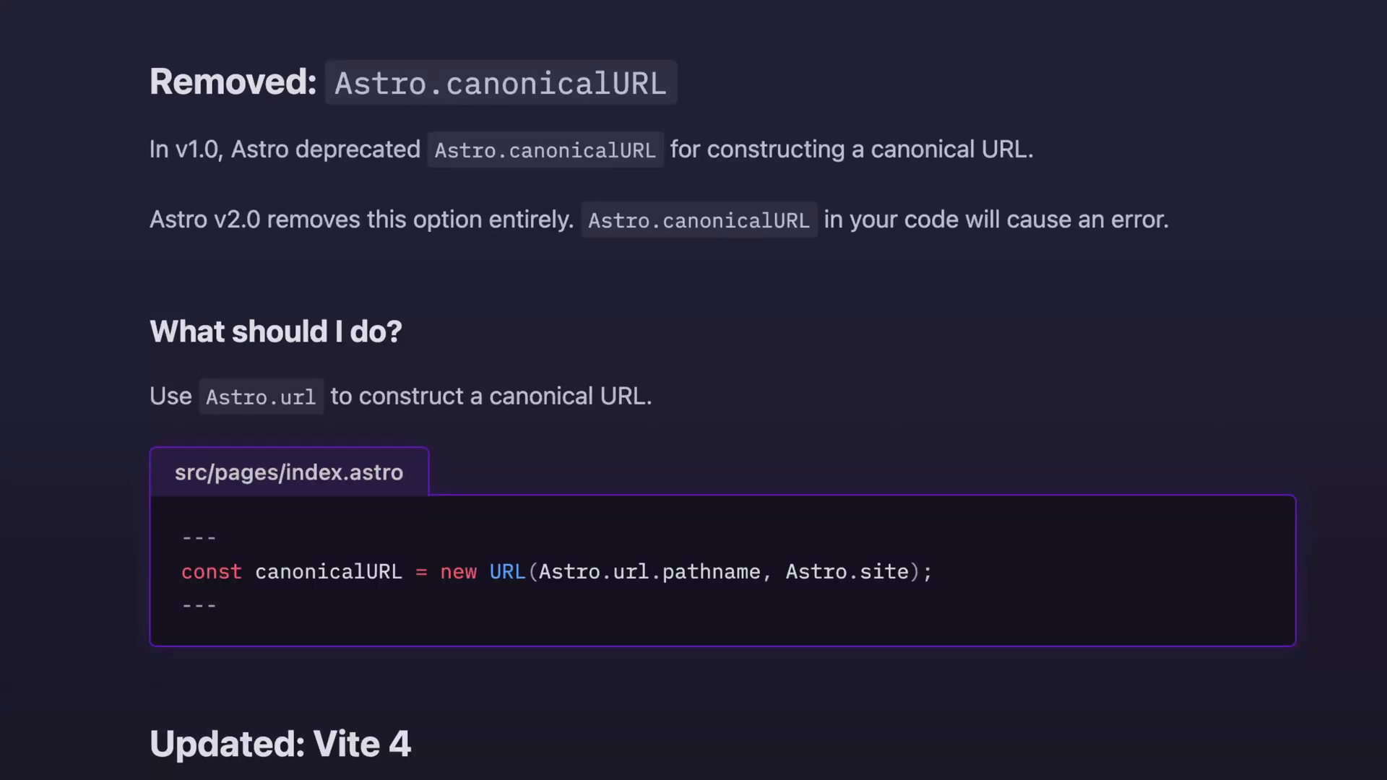